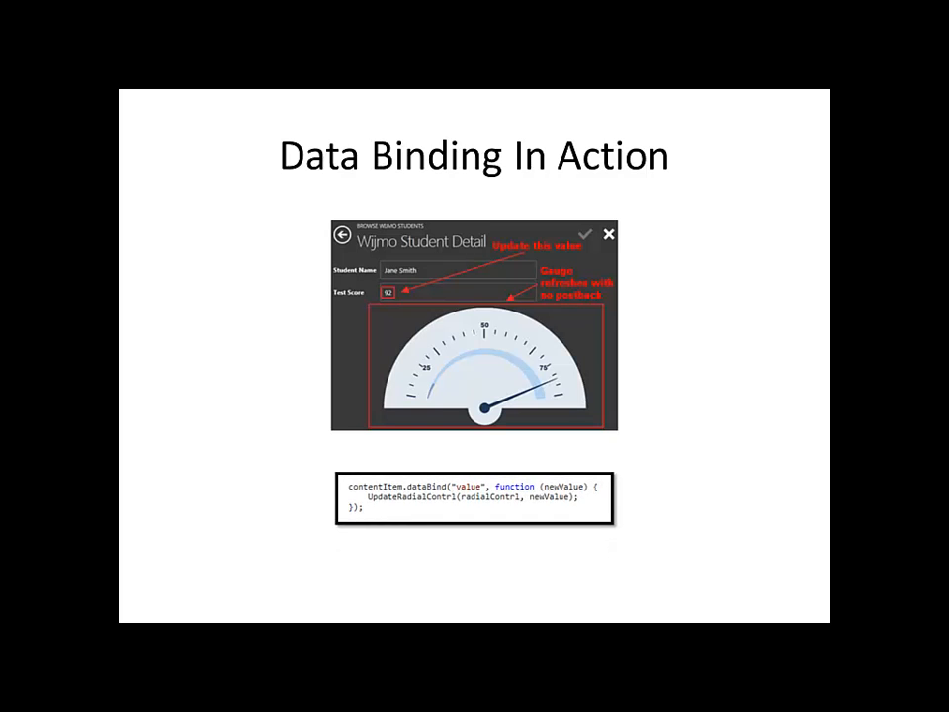
Advance past the Data Binding In Action slide toward the running app.
key(Right)
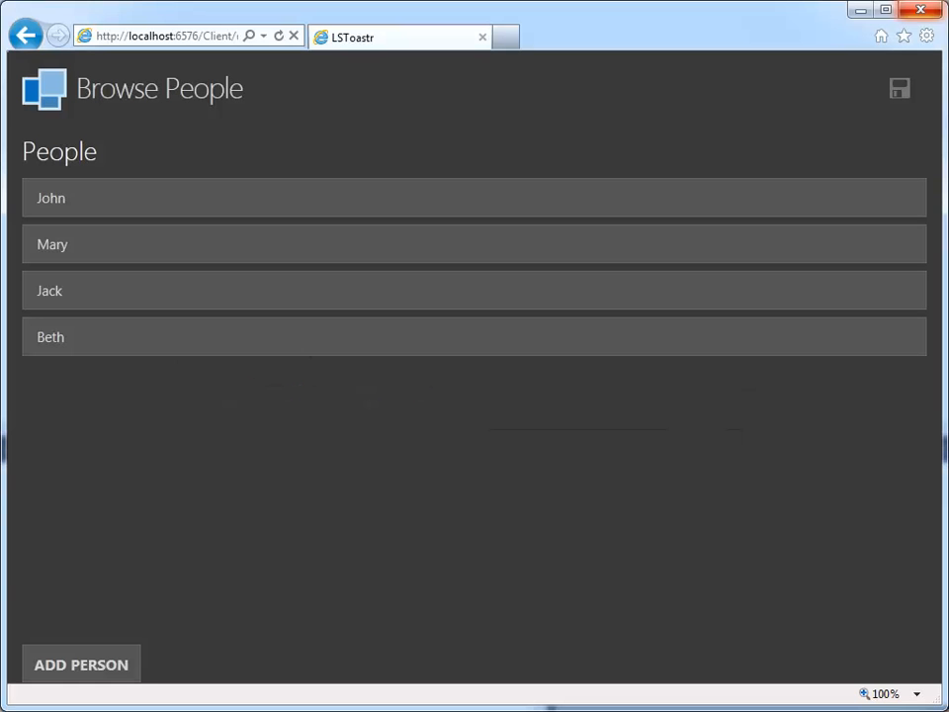
mouse_move(99, 664)
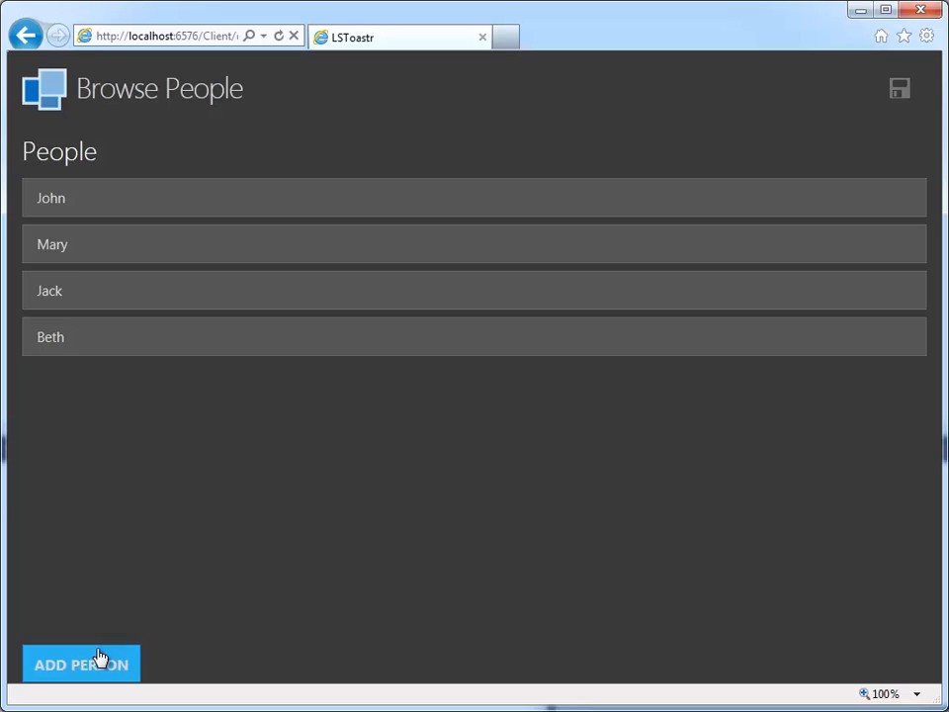
click(81, 664)
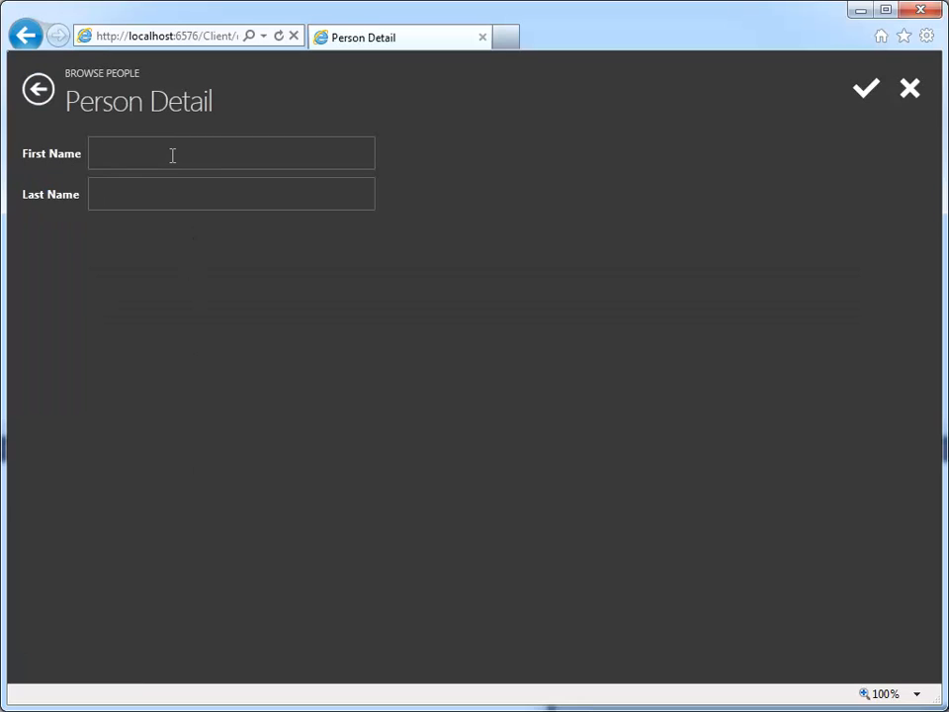
text(Tim)
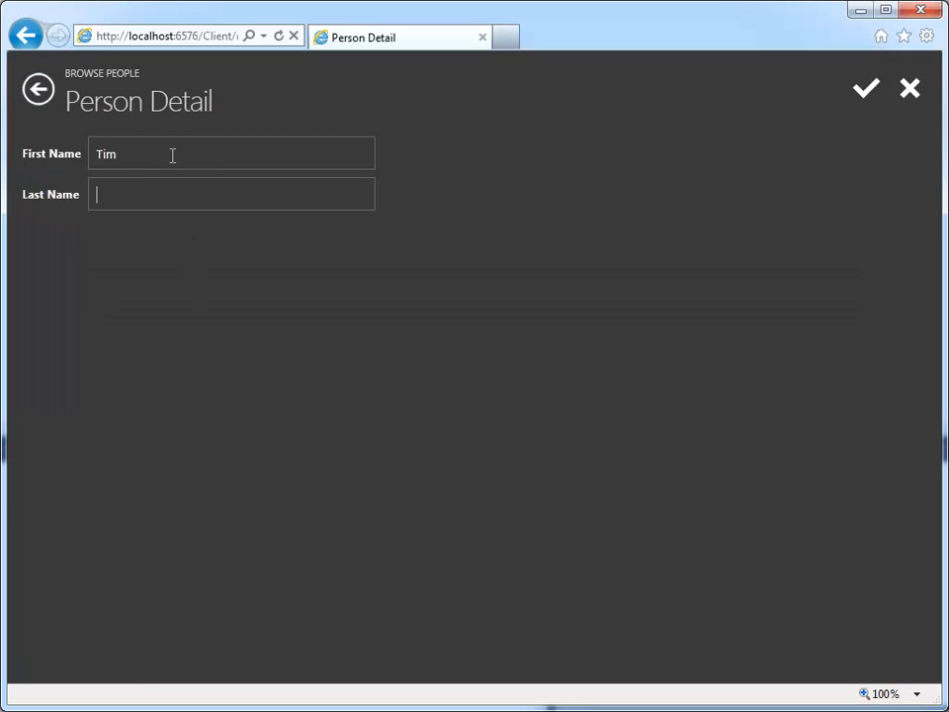
text(Jones)
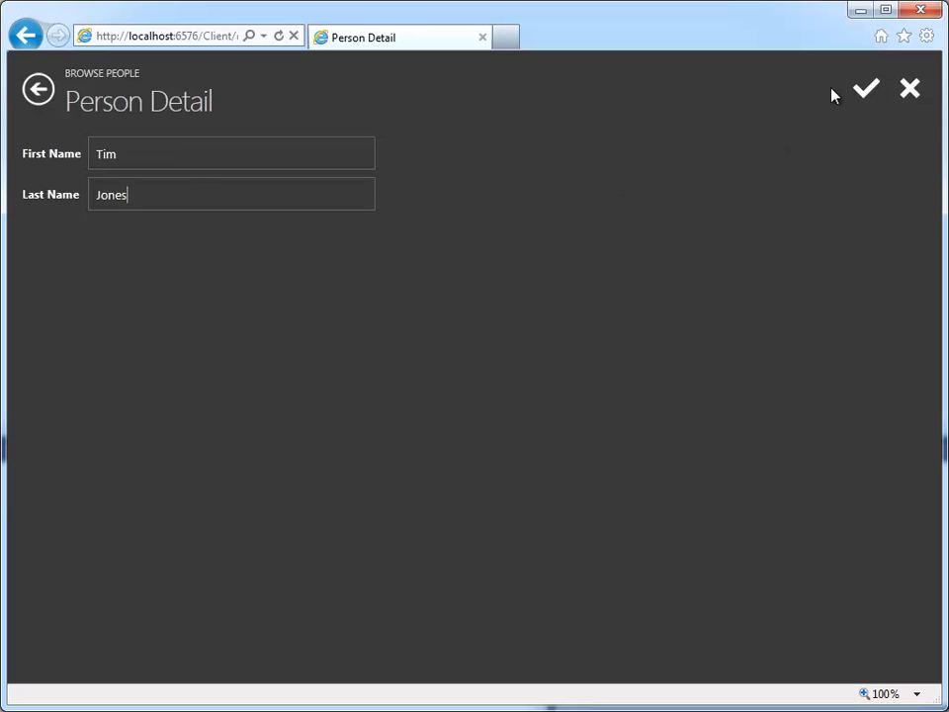
click(866, 87)
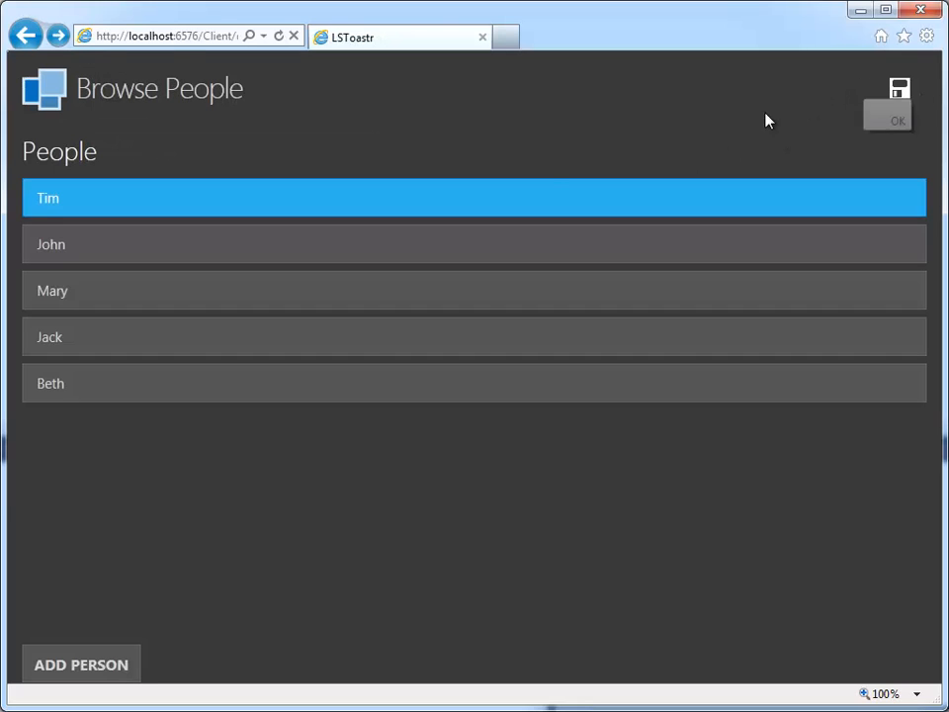
click(897, 89)
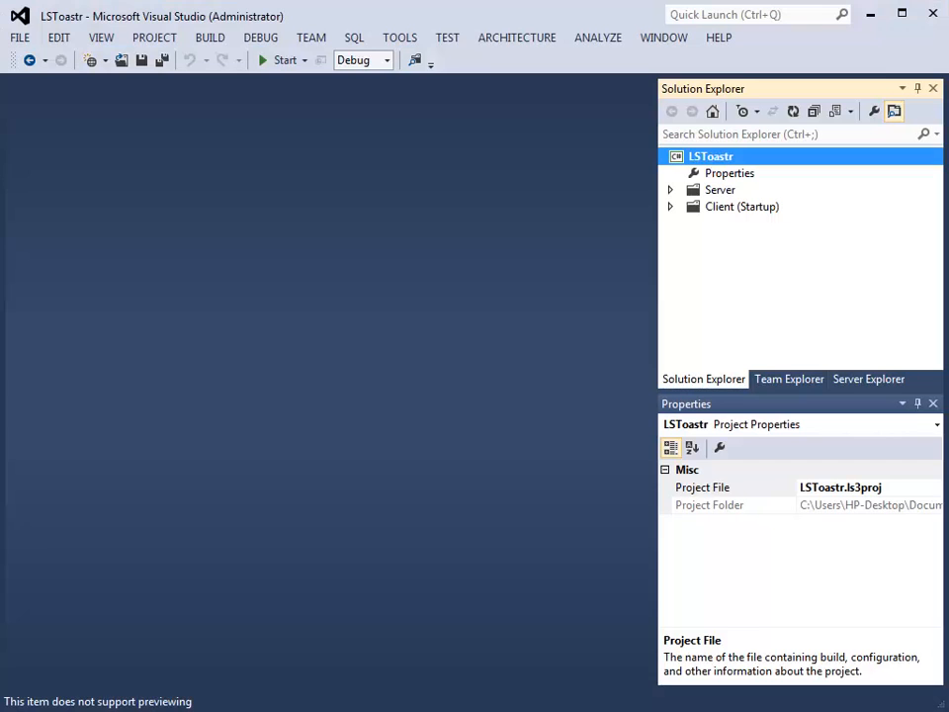
mouse_move(682, 207)
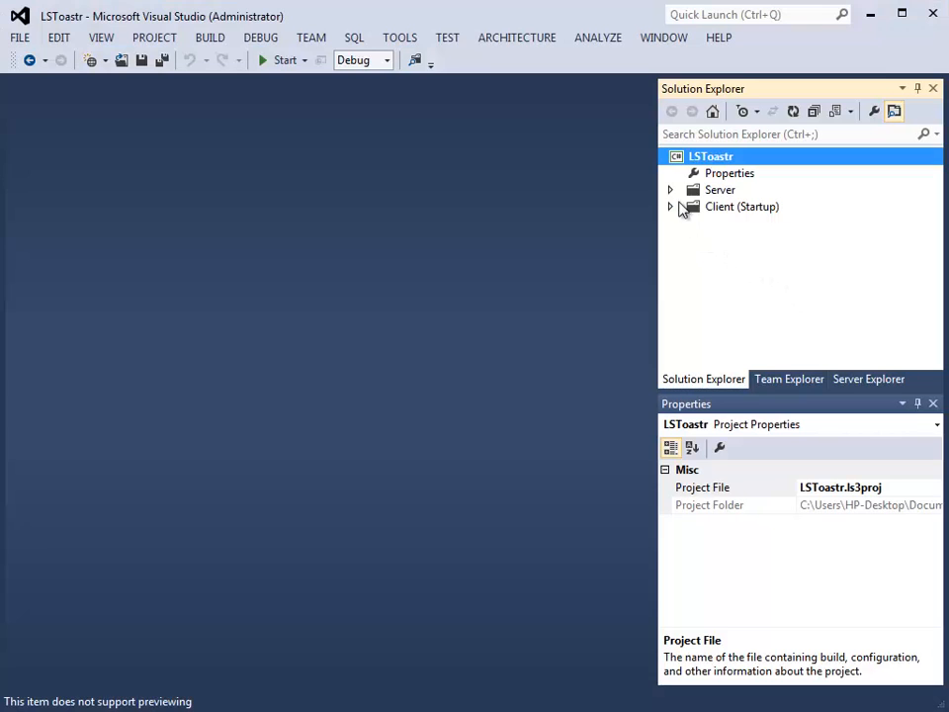
Expand the client project and bring up the PersonDetail screen in the designer.
click(670, 206)
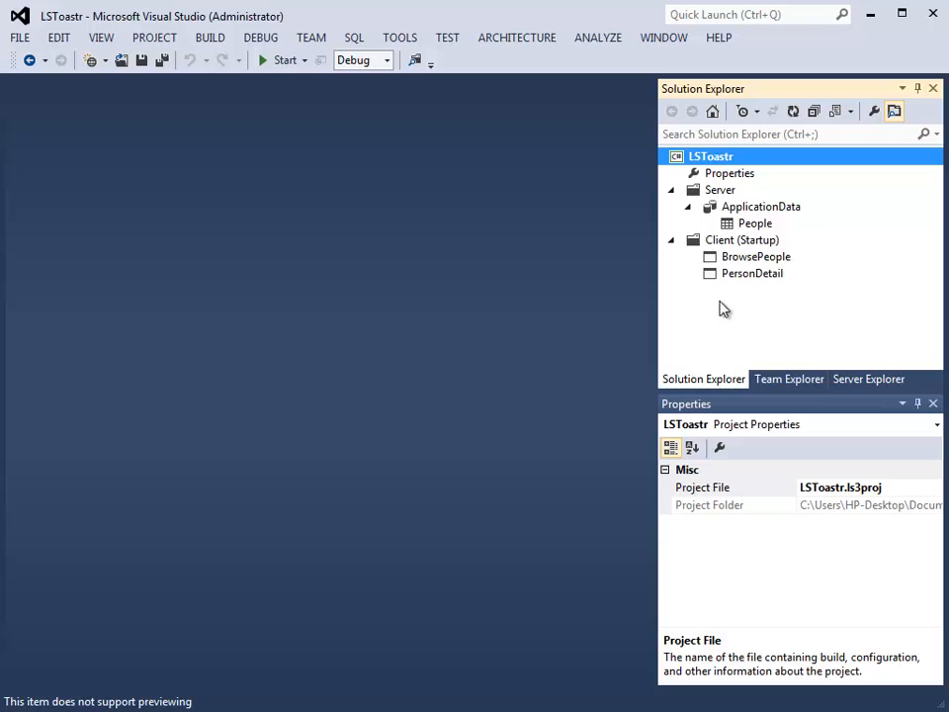
double_click(751, 273)
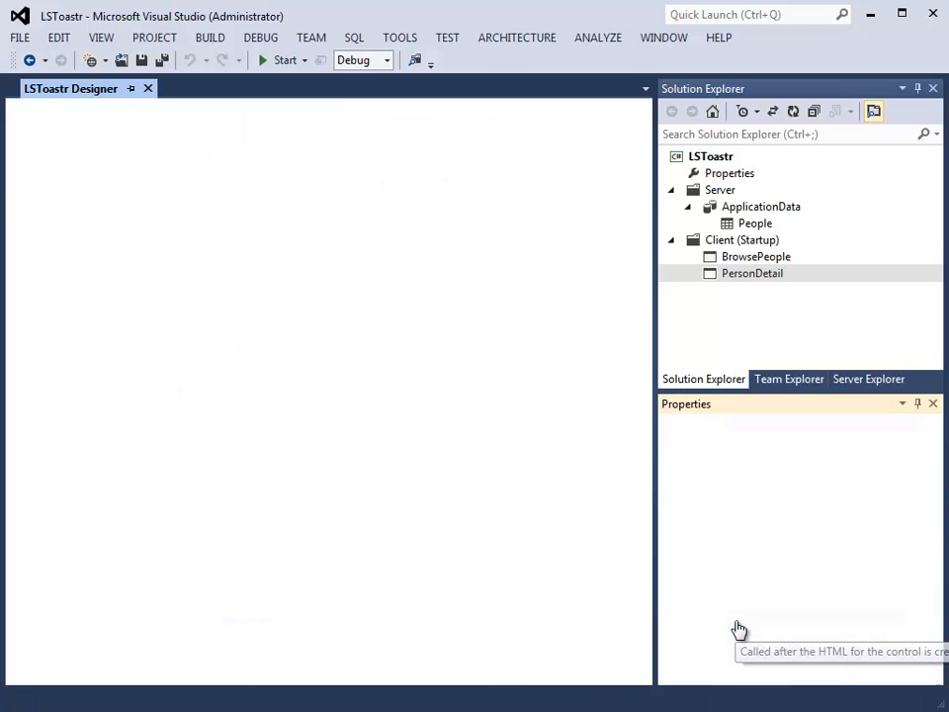
Generate the Details_postRender handler stub in PersonDetail.js.
double_click(752, 273)
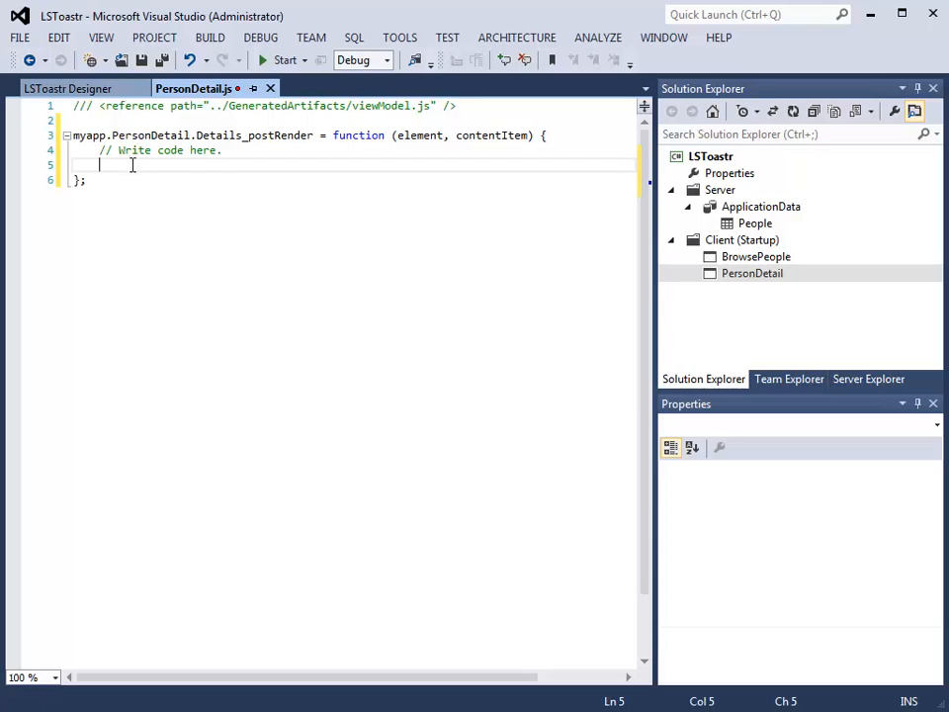
Write contentItem.dataBind("value.FirstName", function (newValue) { }); inside Details_postRender.
text(contentItem.dataBind)
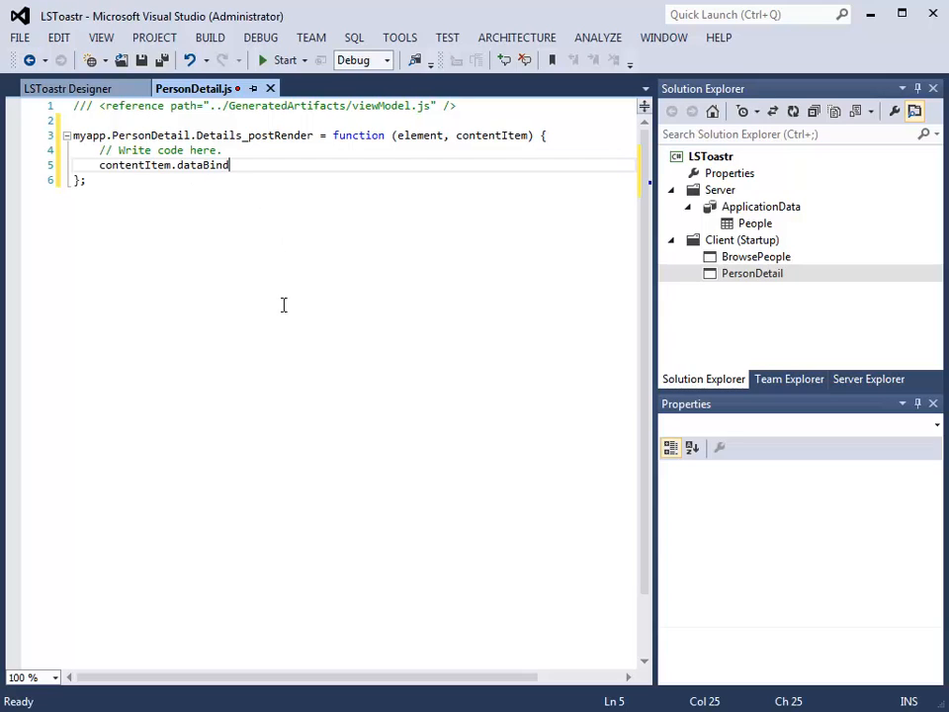
text(()
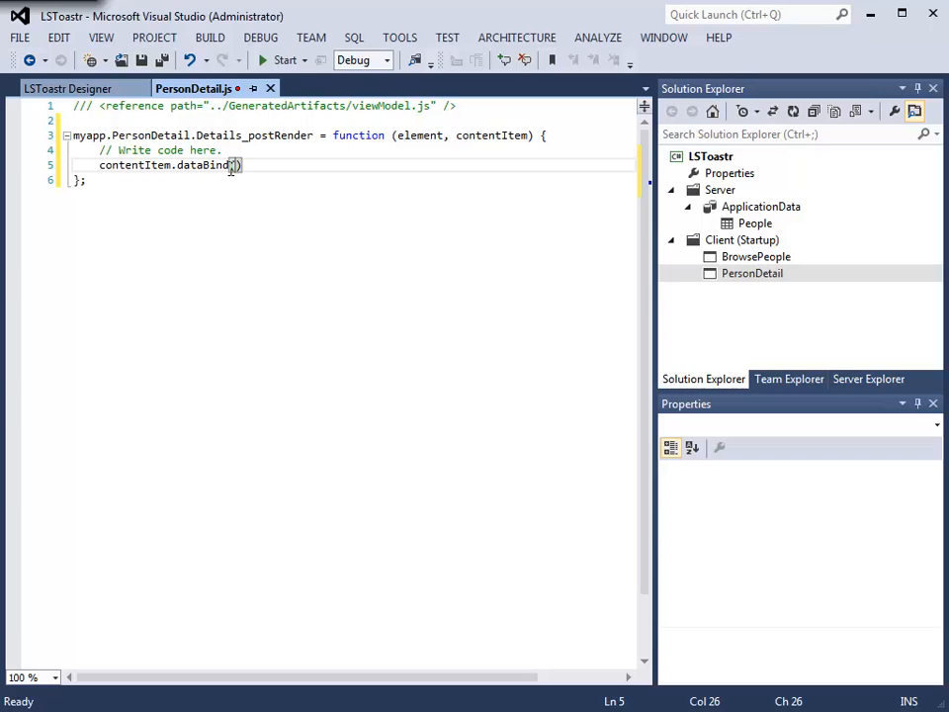
text("value.FirstName", function (newValue)
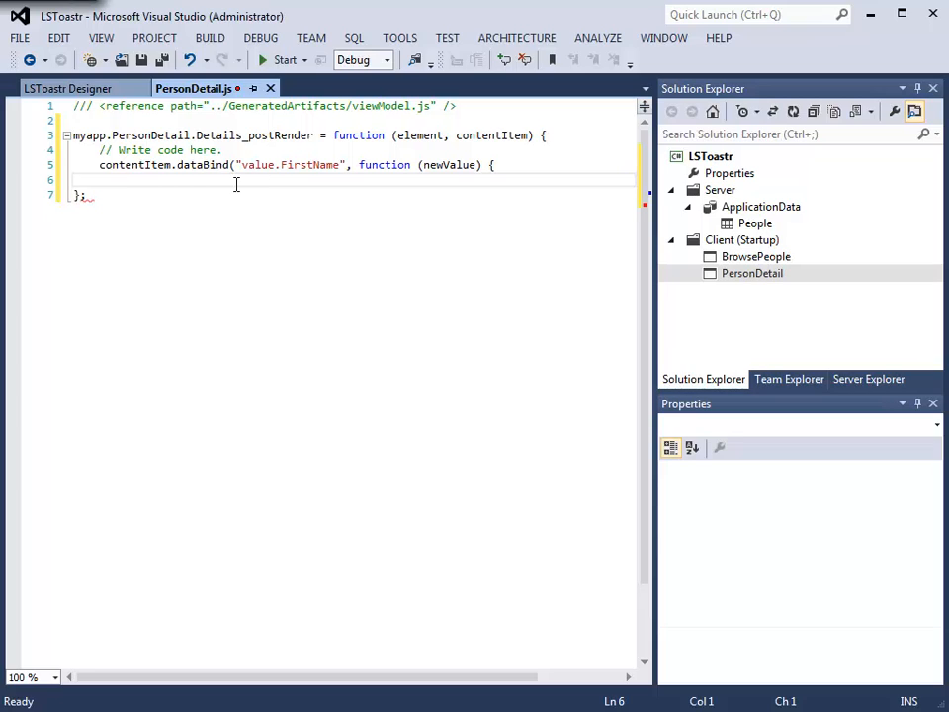
text(});)
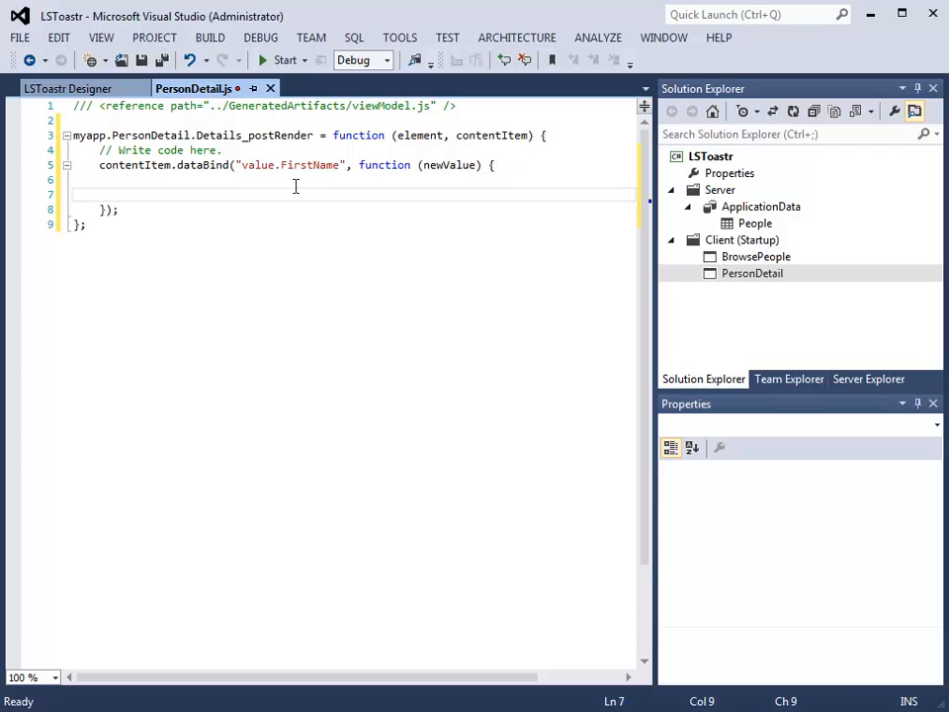
key(enter)
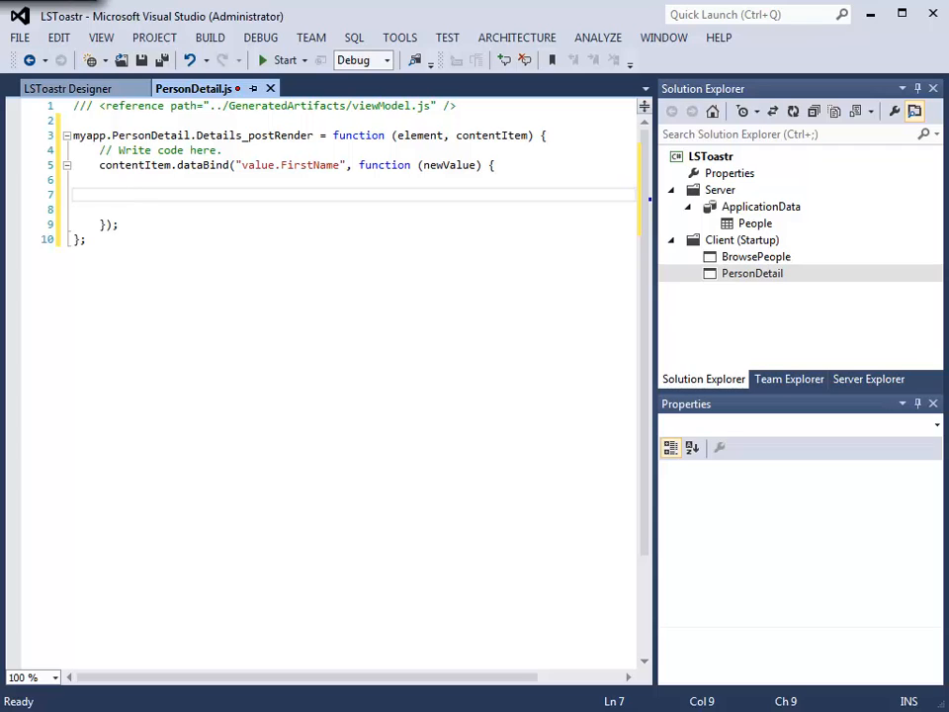
Store newValue in newFirstName, build the 'Updated FirstNameOnly: ' message, and show it with toastr.info.
click(126, 196)
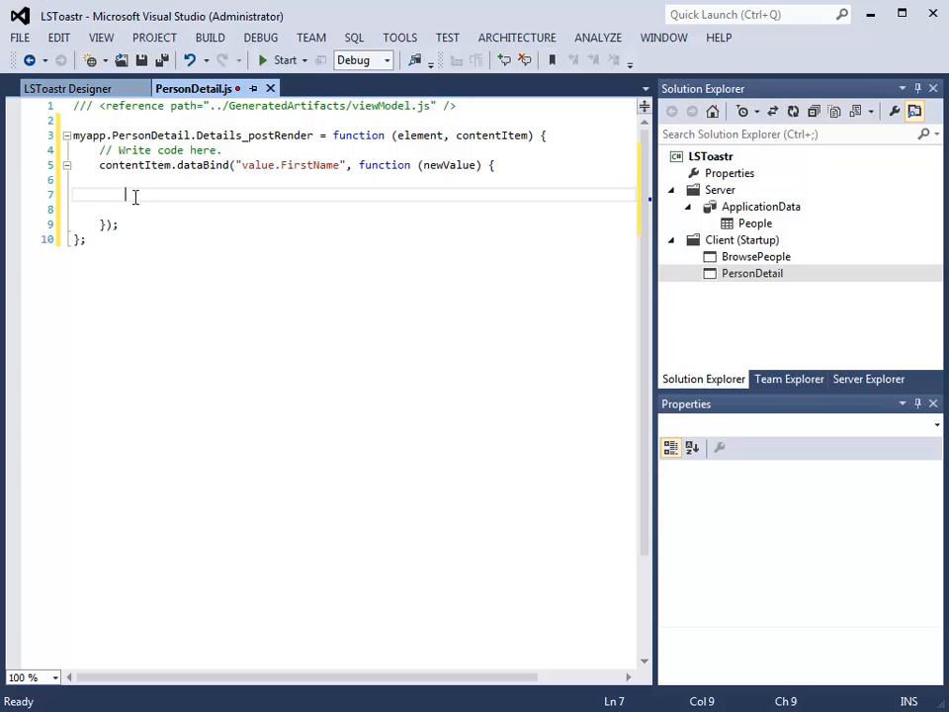
text(var newFirstName = newValue;)
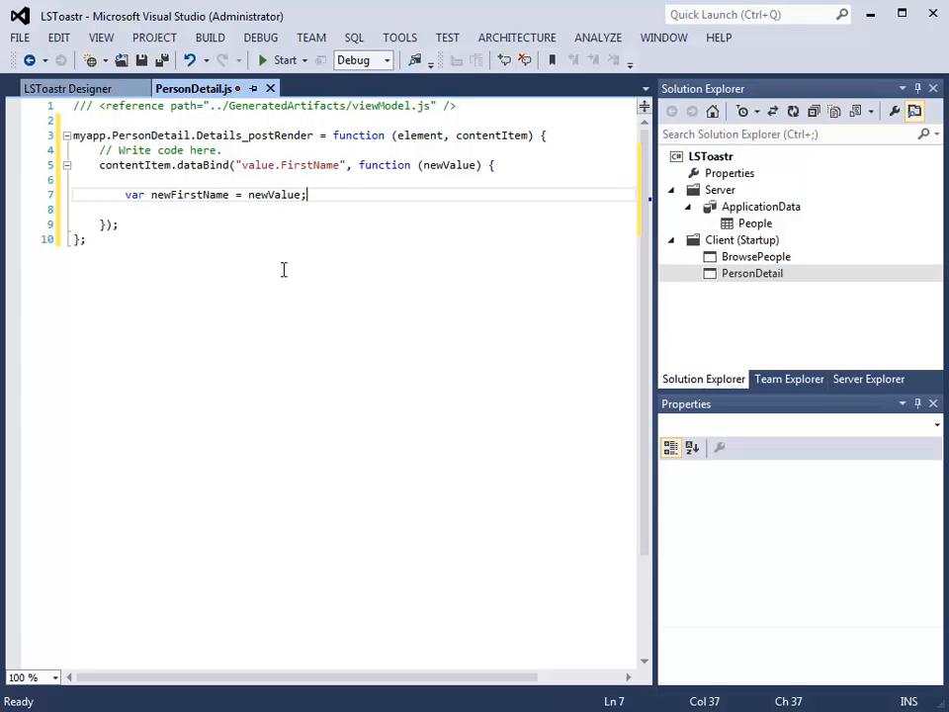
mouse_move(99, 216)
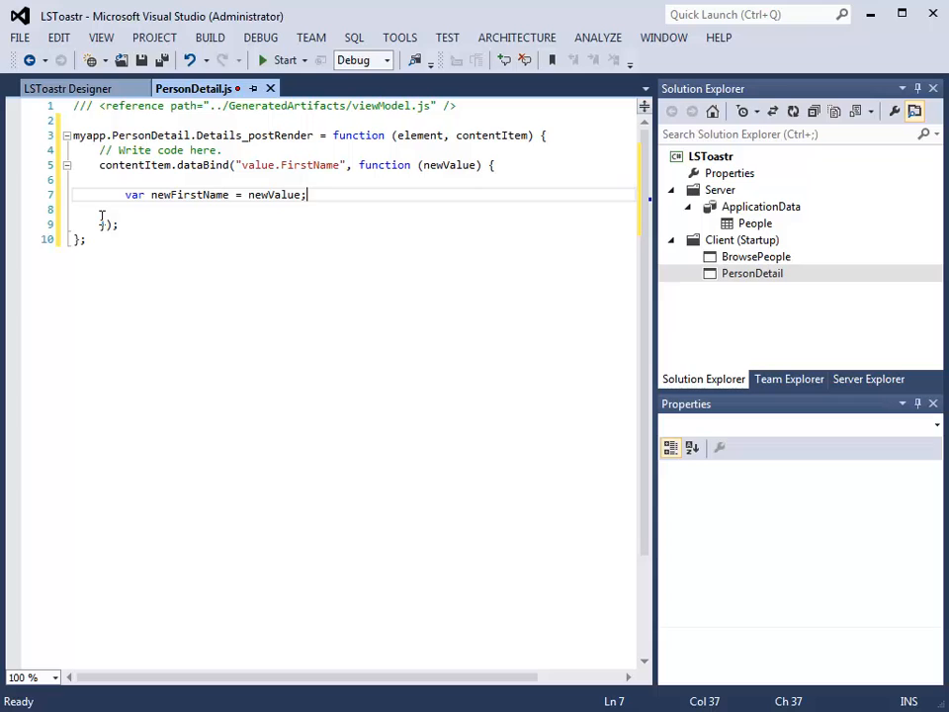
key(Return)
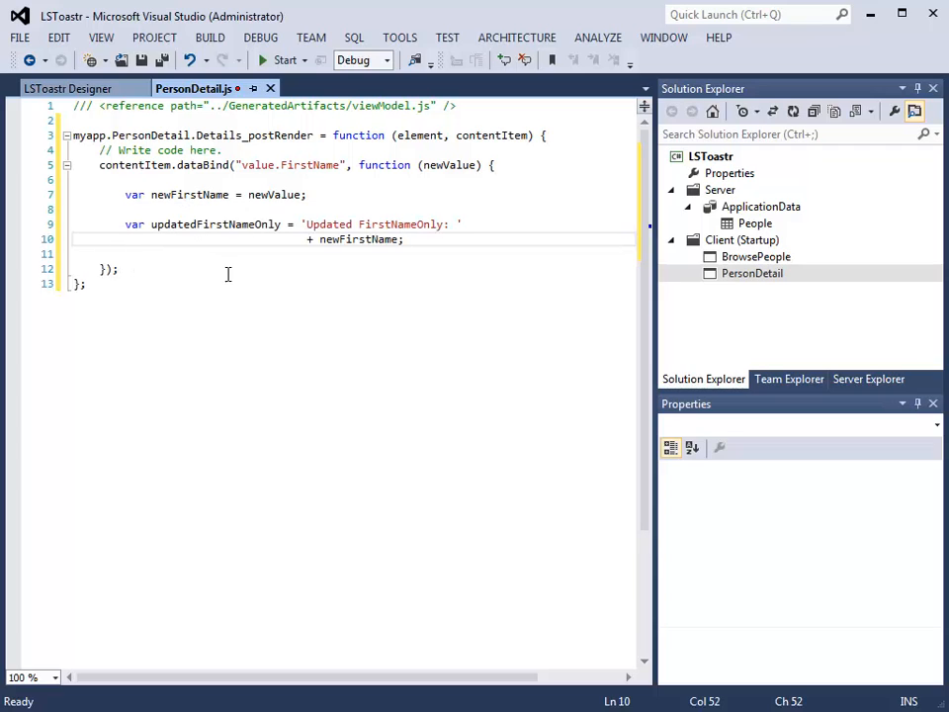
mouse_move(277, 310)
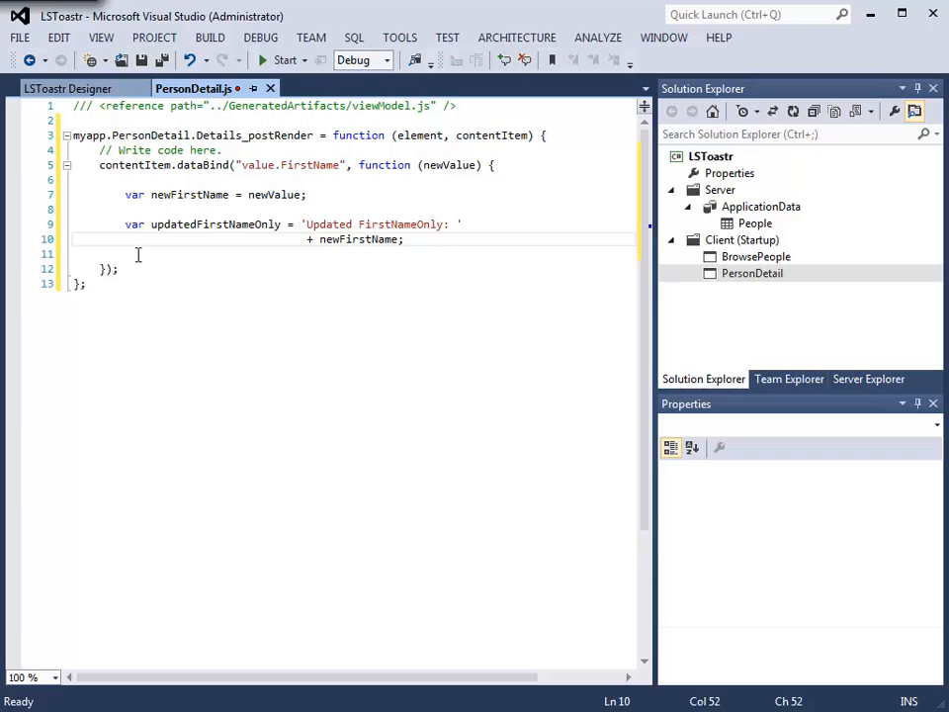
text(toastr.info(updatedFirstNameOnly);)
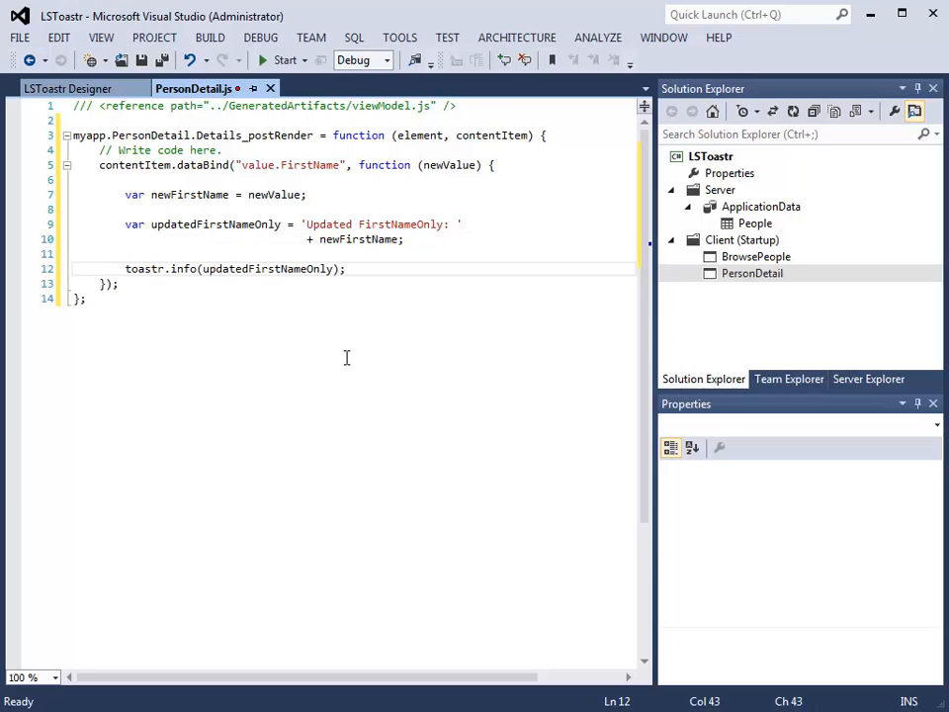
mouse_move(380, 308)
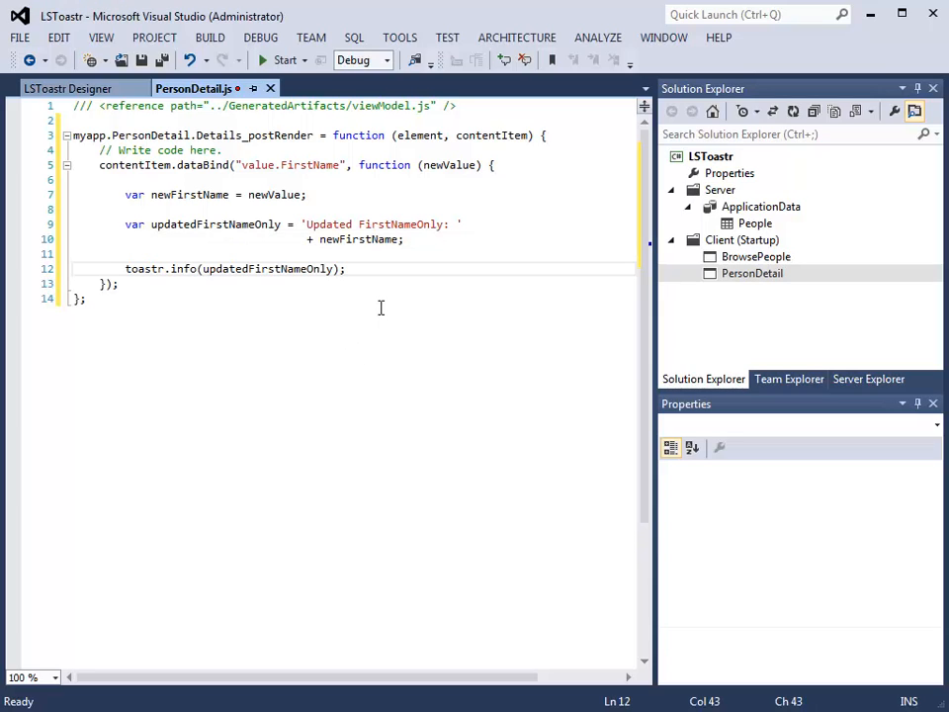
mouse_move(237, 360)
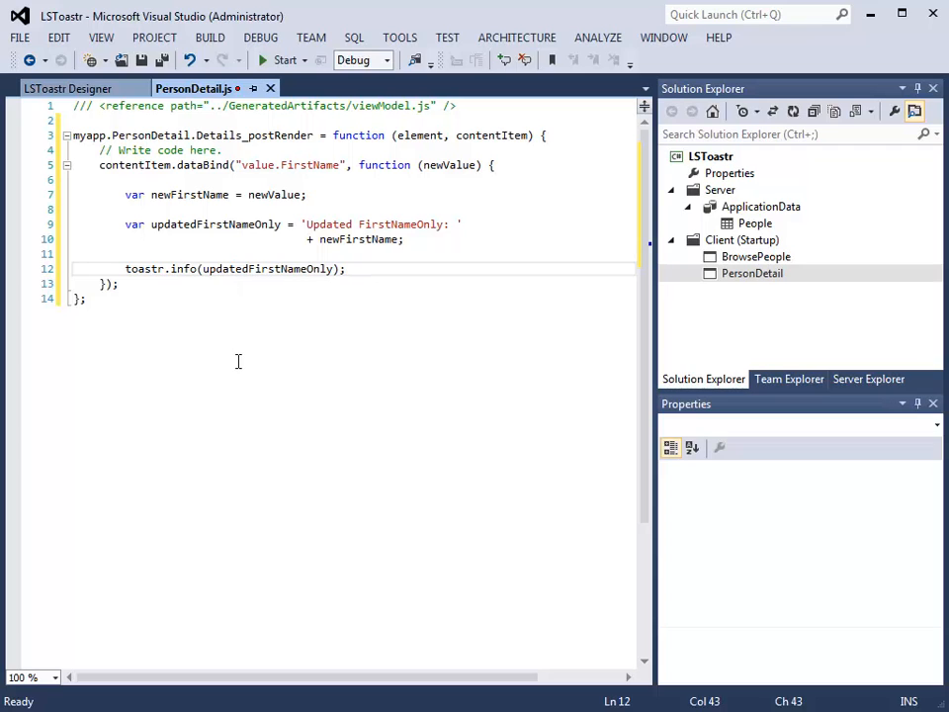
Launch the app in the browser and go to John's Person Detail page.
click(346, 269)
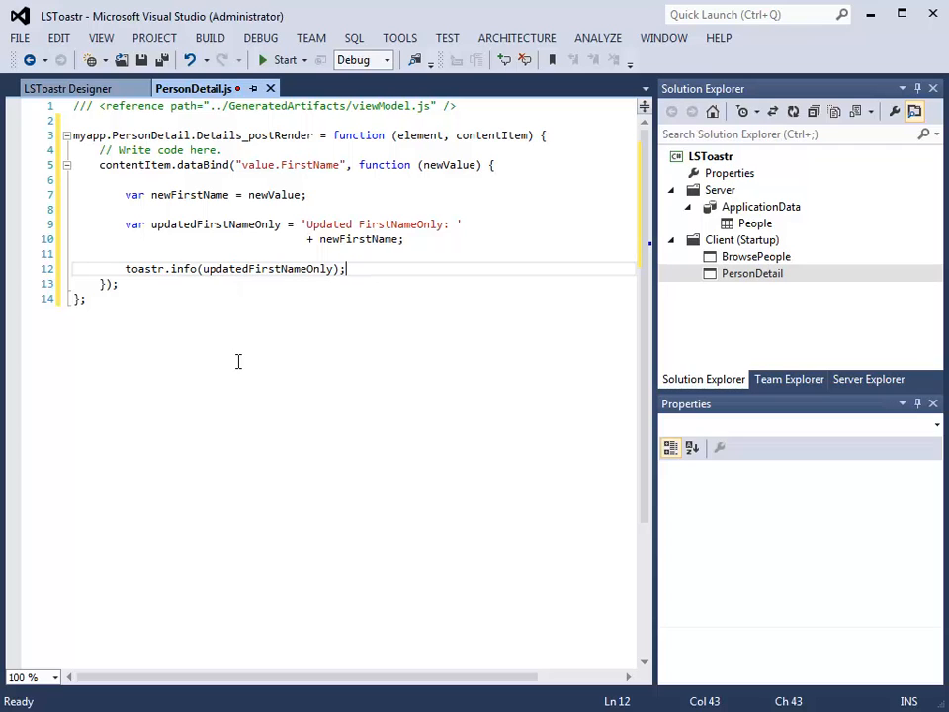
click(284, 59)
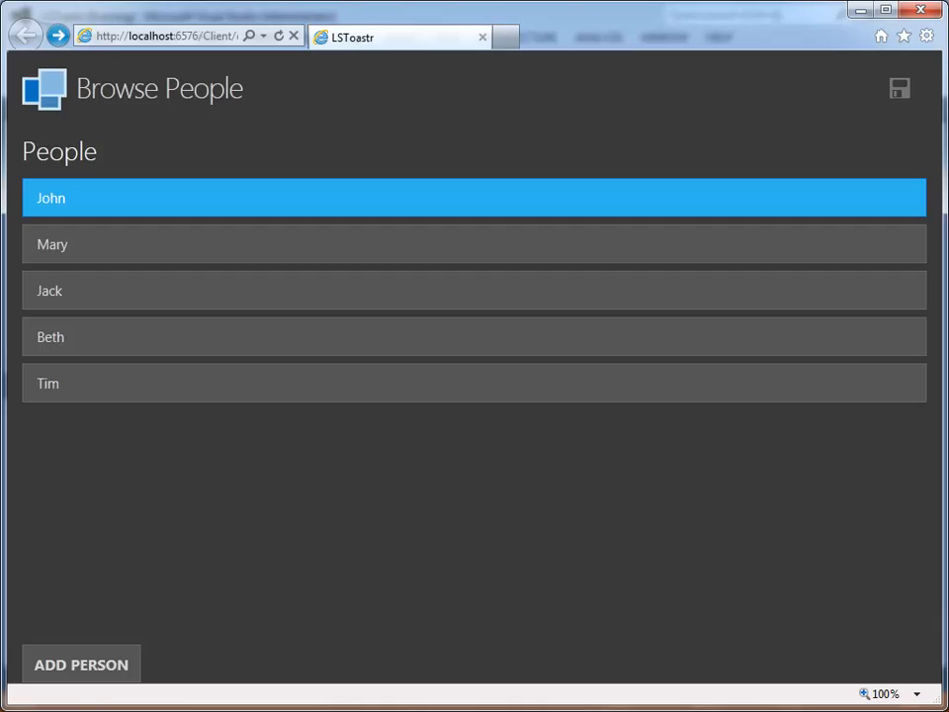
mouse_move(75, 207)
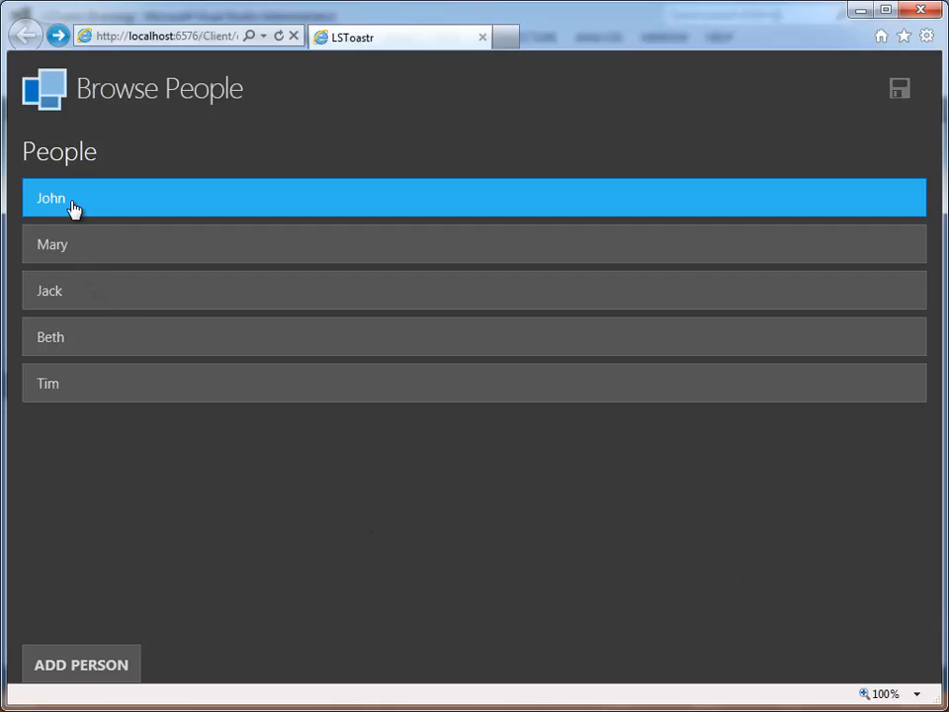
click(472, 198)
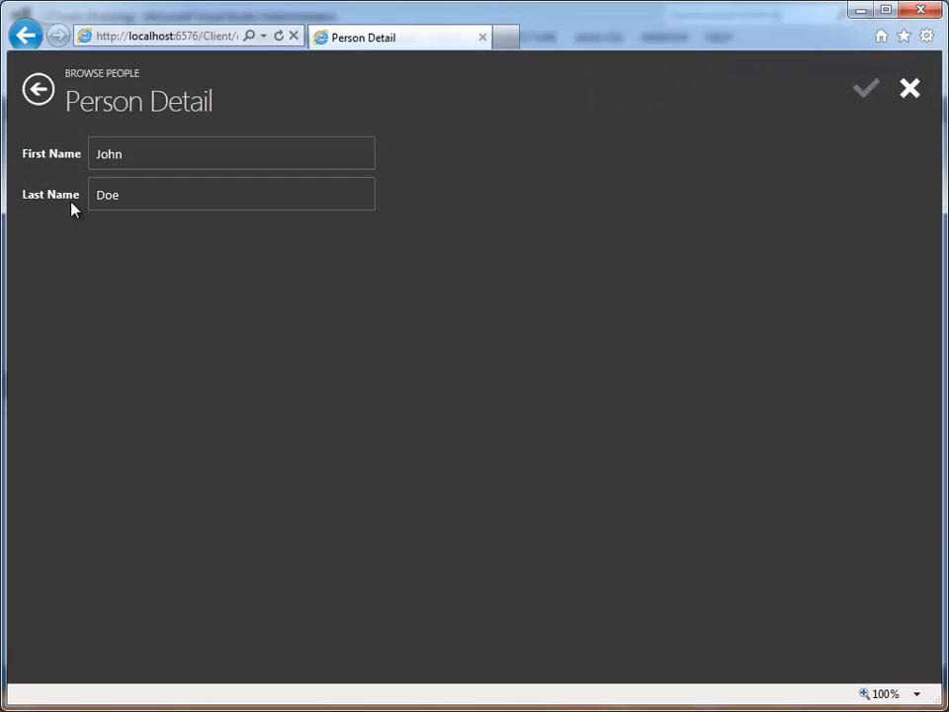
Change John's first name to JohnII and commit the edit.
click(229, 154)
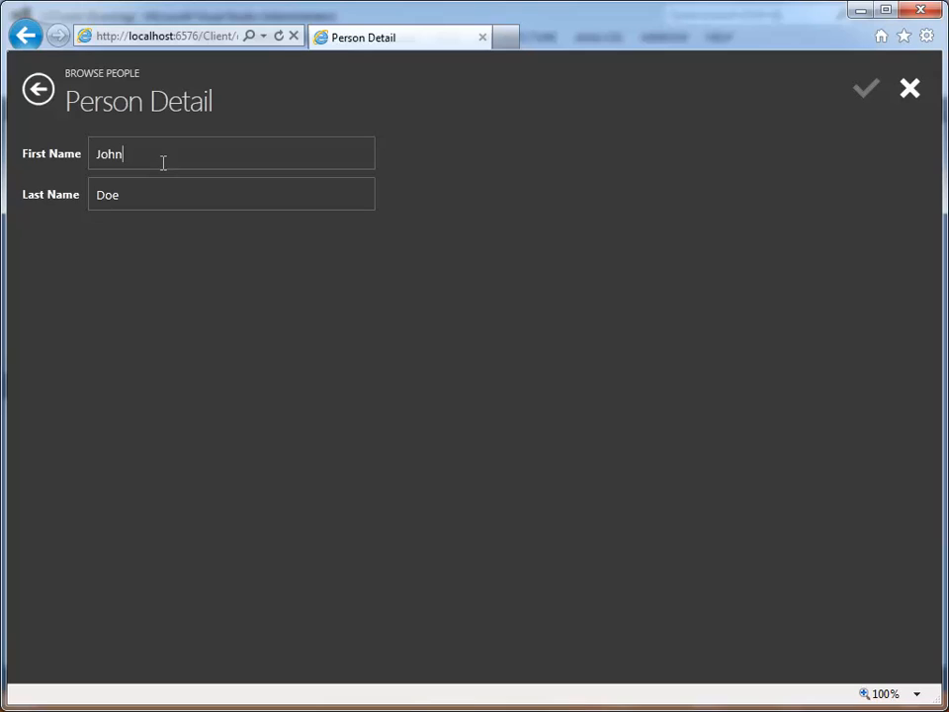
text(II)
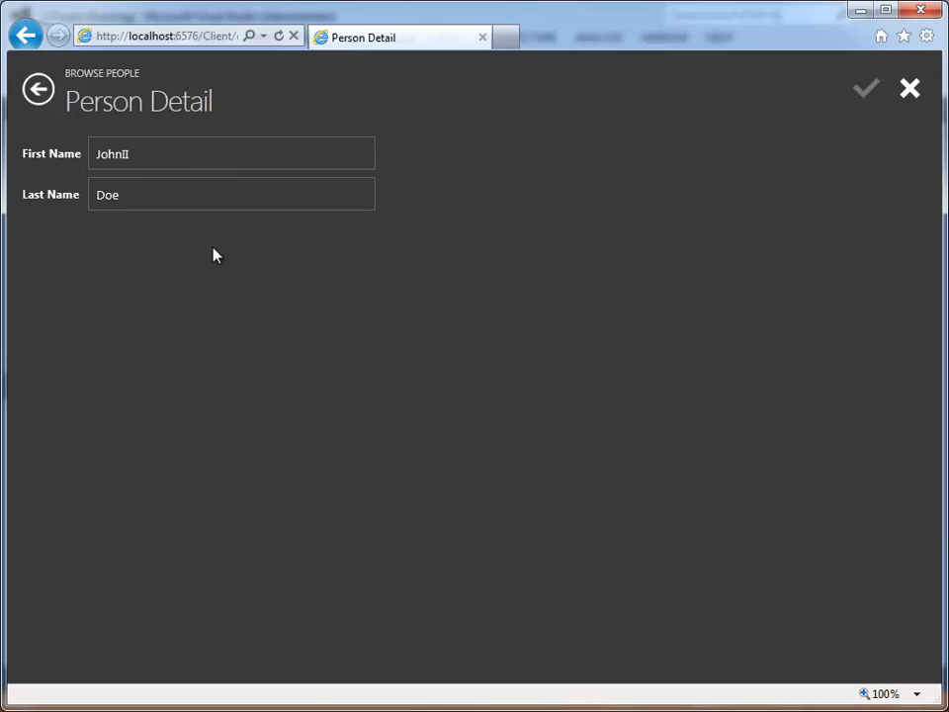
click(866, 87)
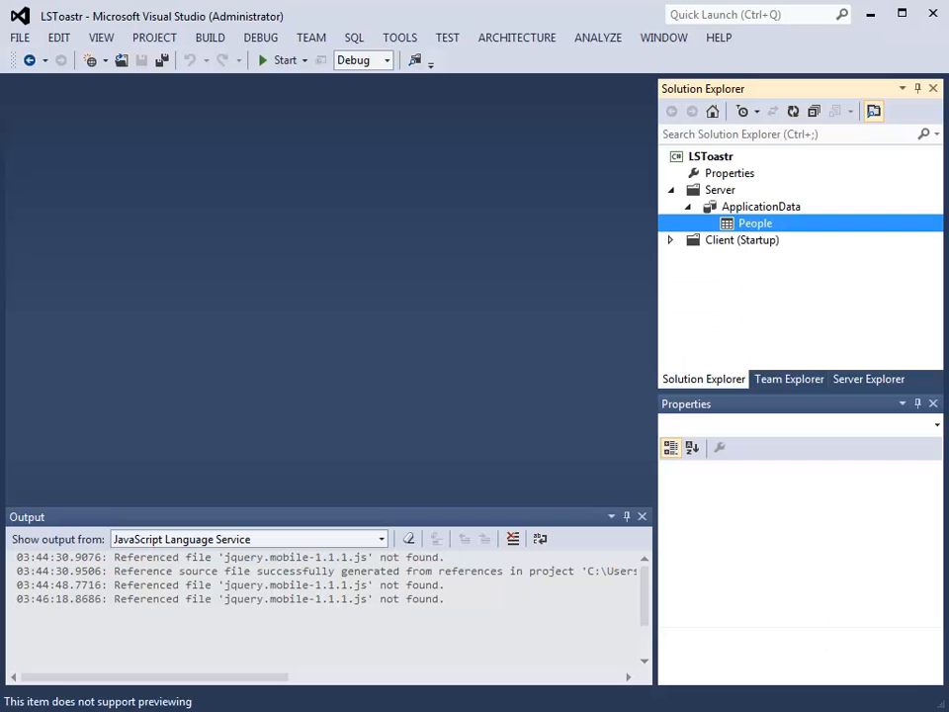
mouse_move(723, 576)
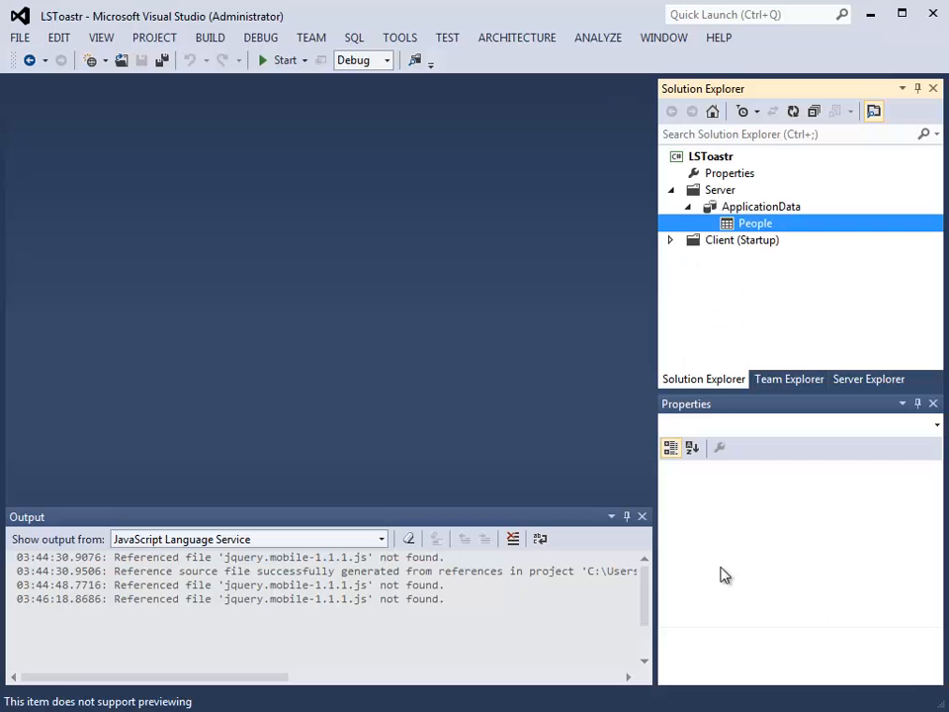
mouse_move(796, 306)
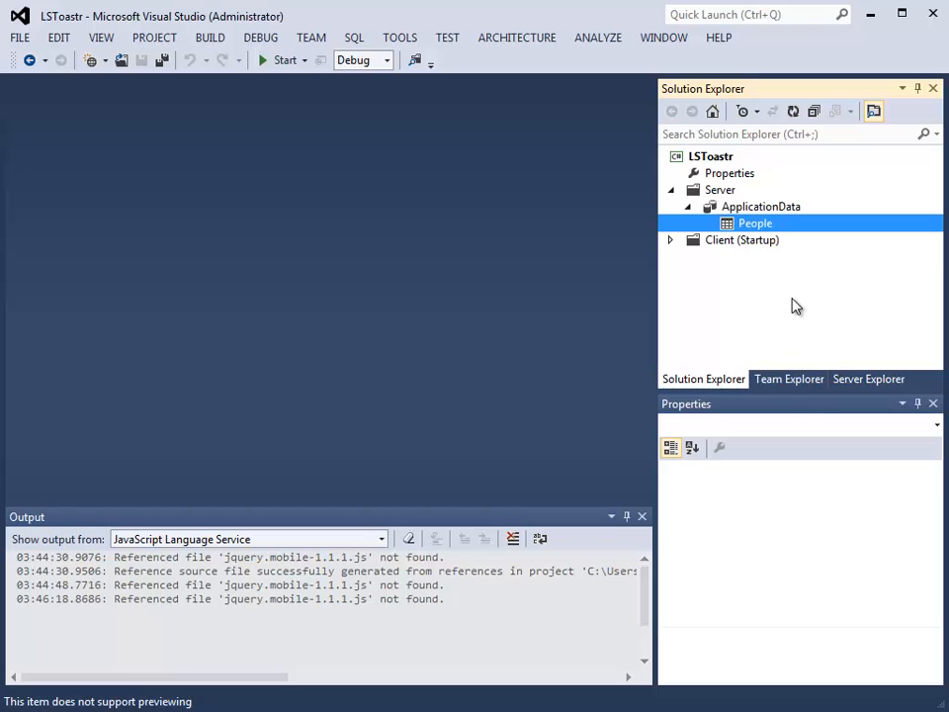
mouse_move(769, 235)
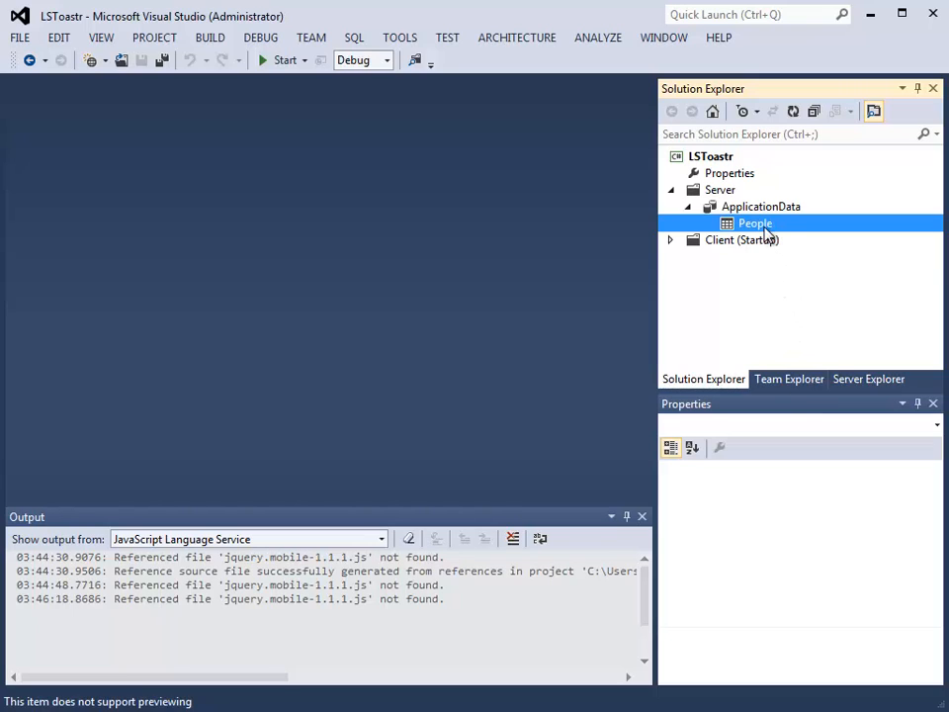
Show the People table in the designer switched to the Client perspective.
double_click(756, 221)
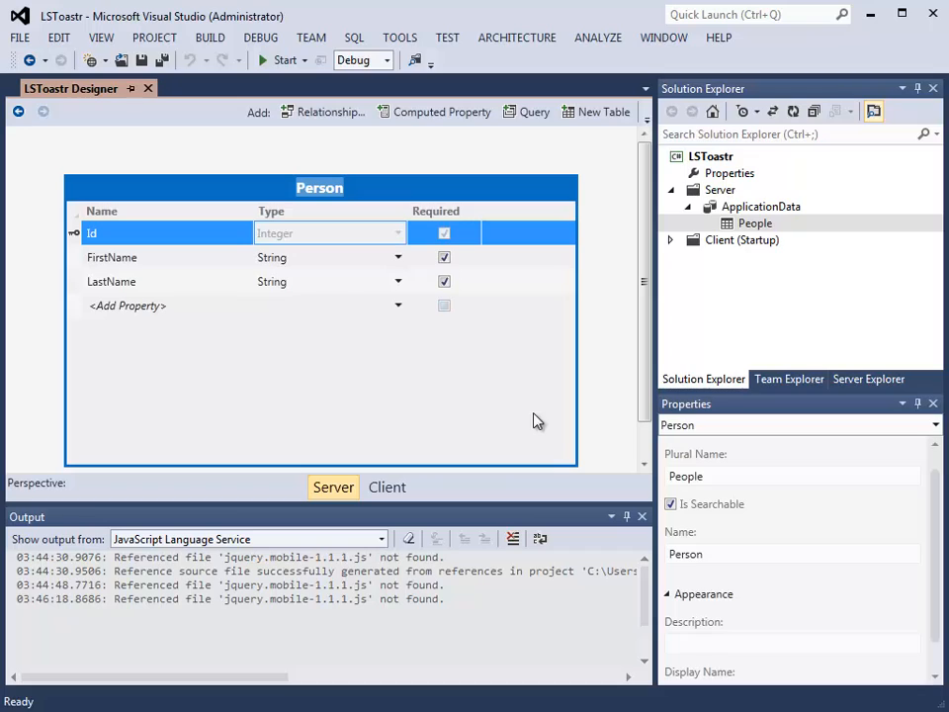
mouse_move(216, 506)
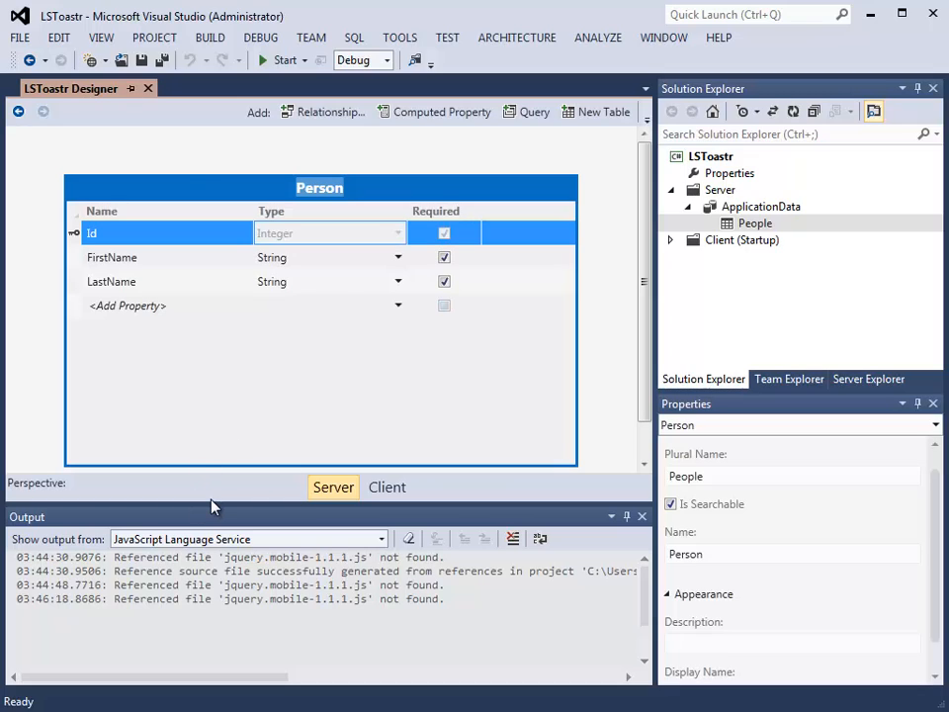
mouse_move(228, 498)
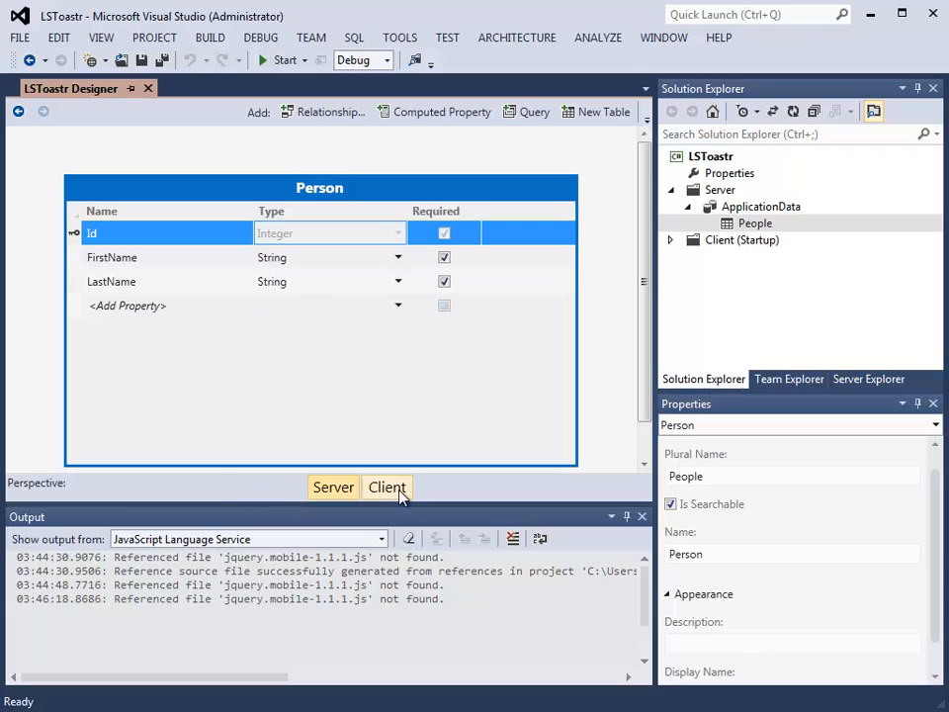
click(388, 486)
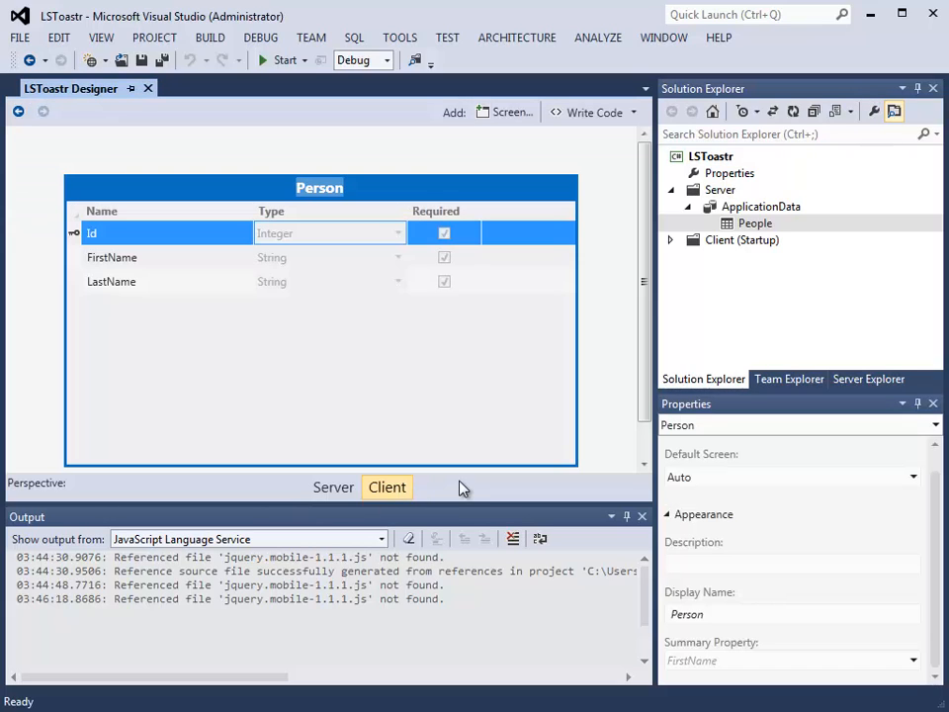
mouse_move(577, 346)
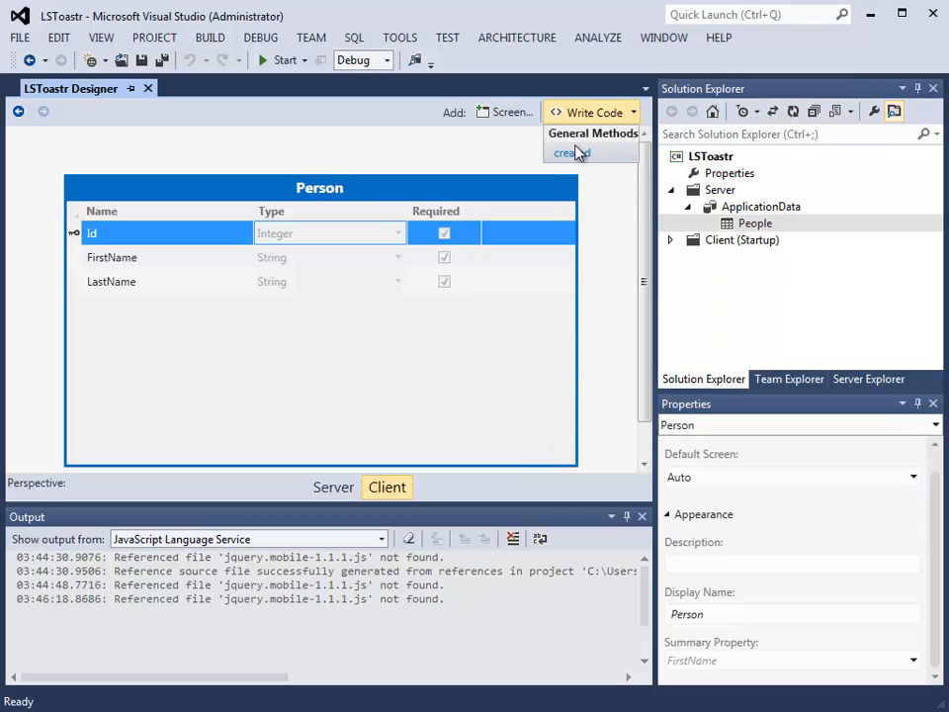
Add a toastr.info on entity.LastName inside the created method's addChangeListener and run the app.
click(565, 152)
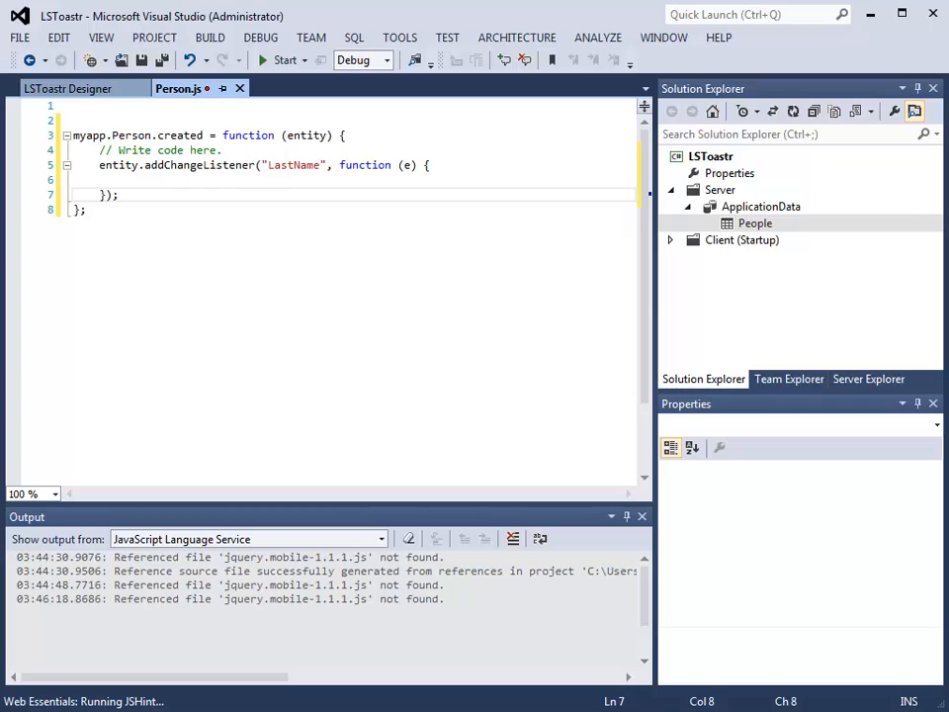
click(139, 180)
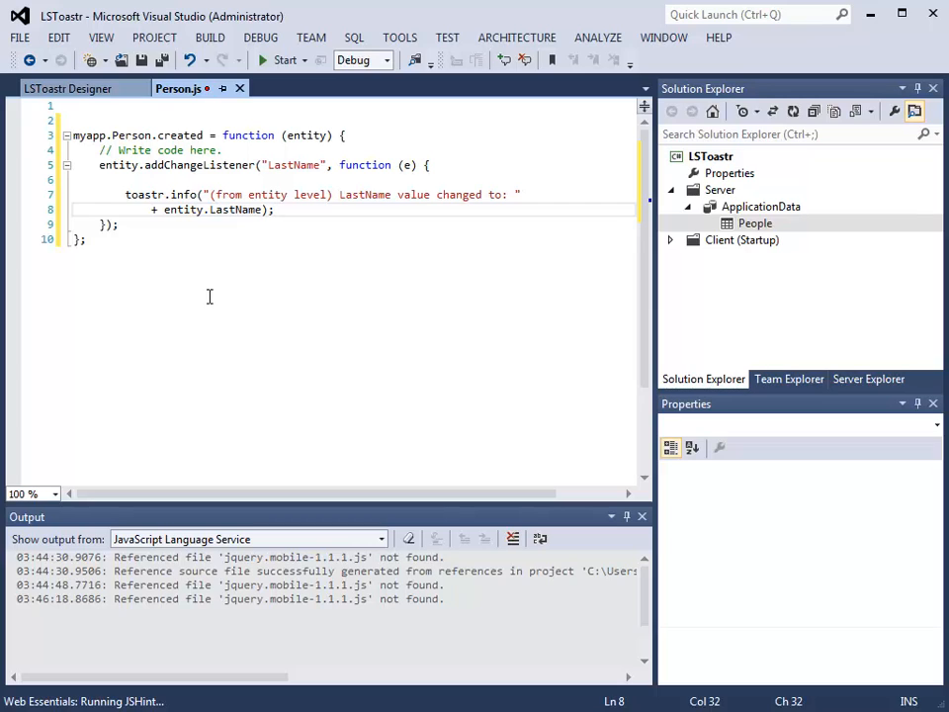
click(285, 60)
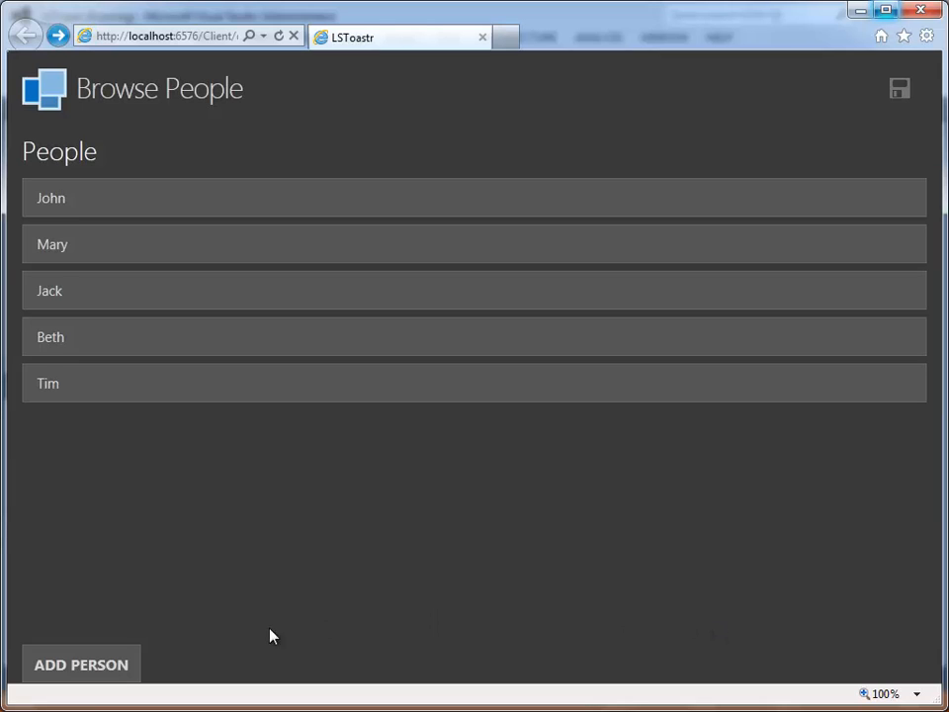
Enter a new person Billy Smith so the 'LastName value changed to: Smith' notification appears.
click(81, 664)
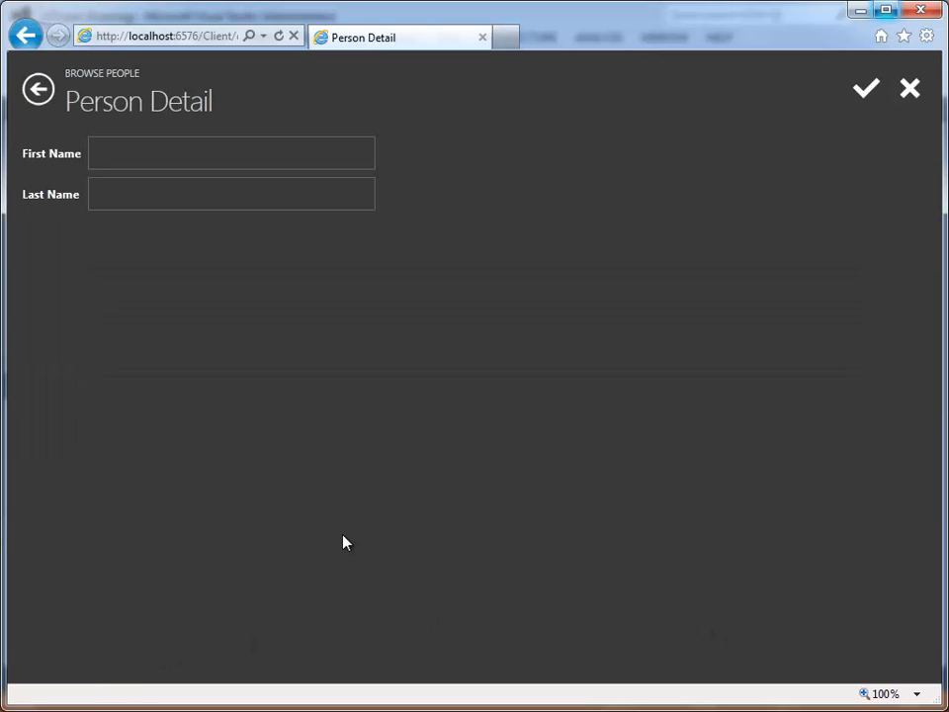
click(231, 154)
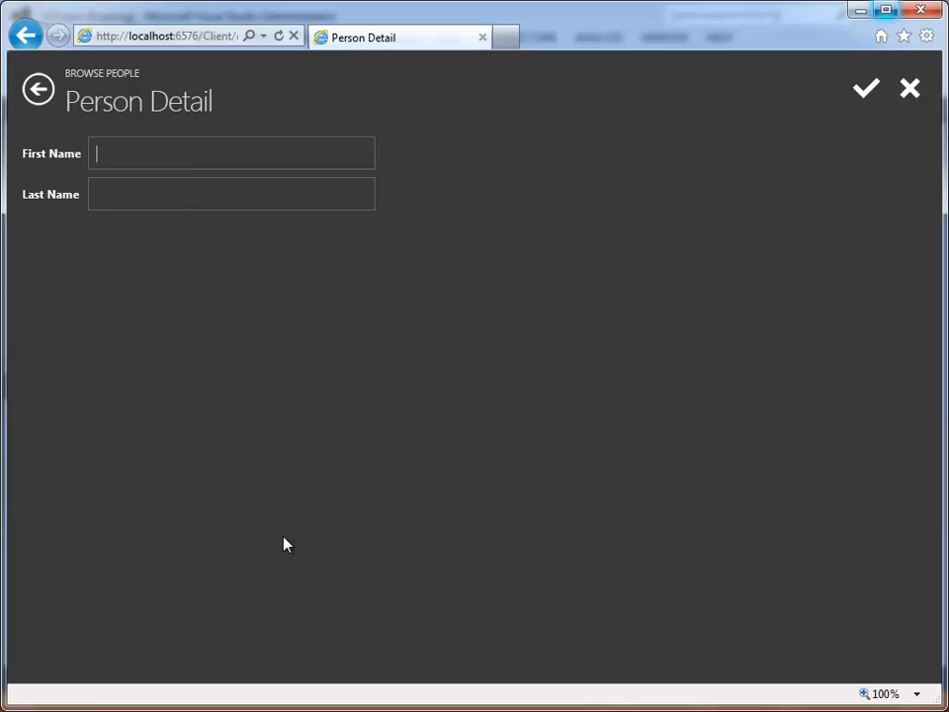
text(Billy)
click(231, 193)
text(Sm)
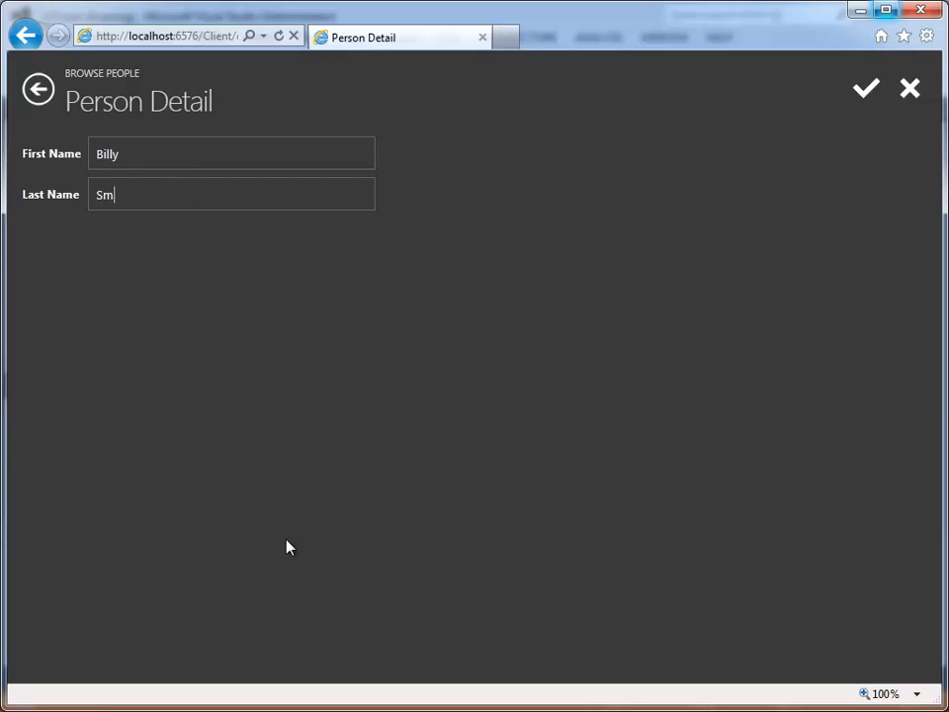
text(ith)
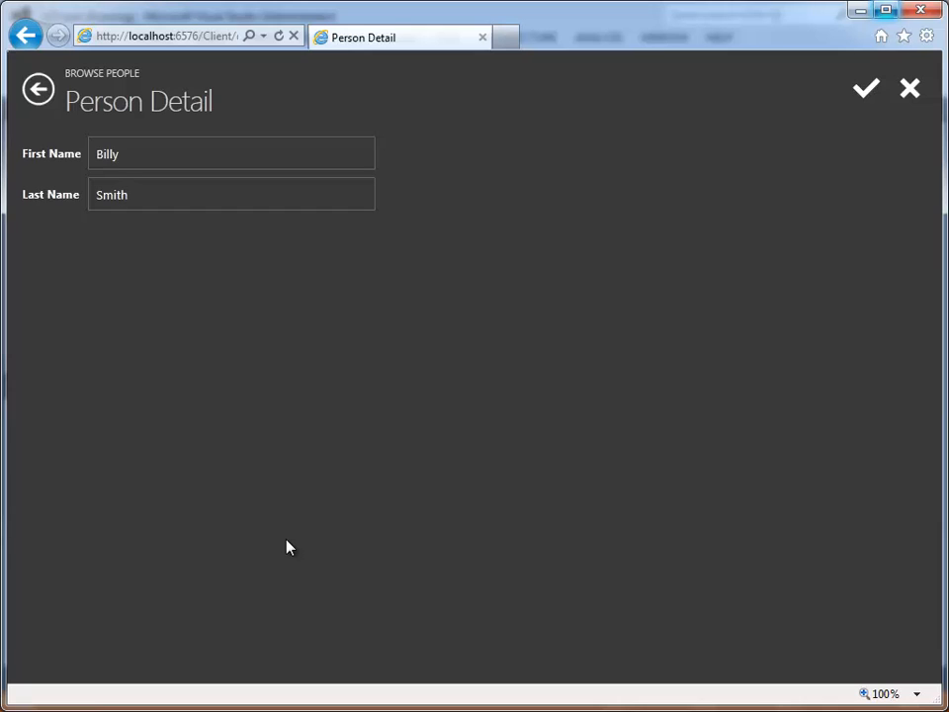
click(230, 194)
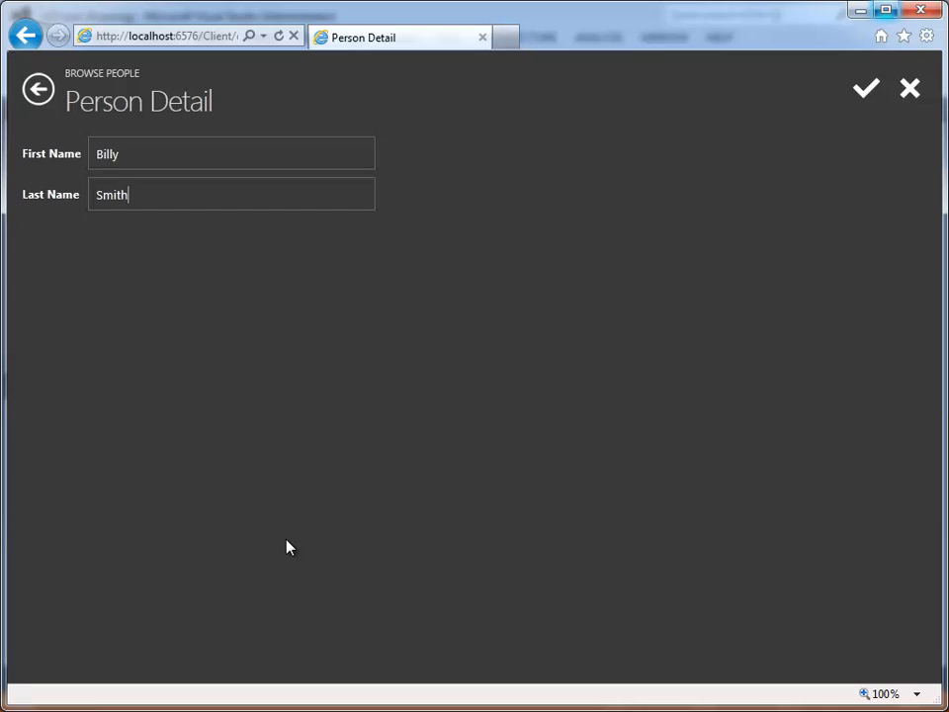
click(866, 87)
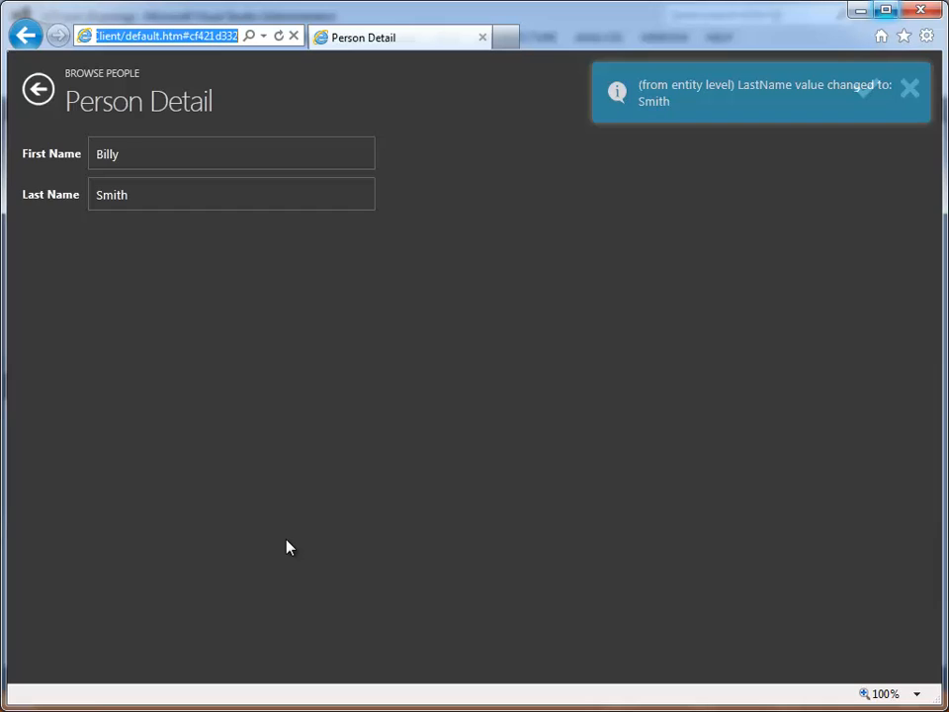